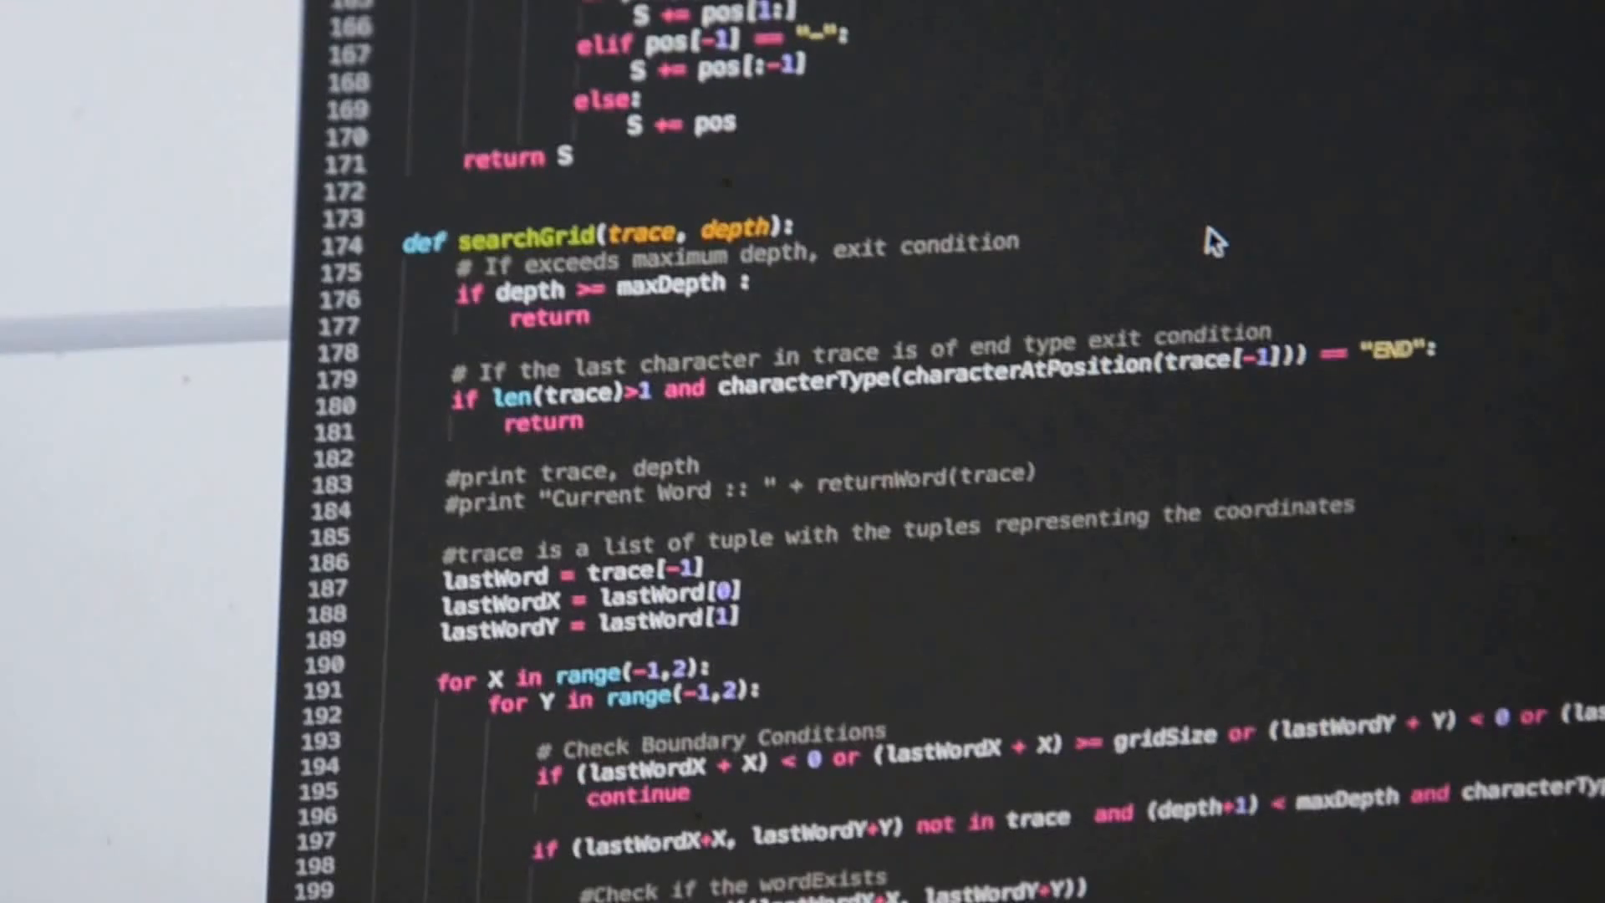
scroll("down", 3)
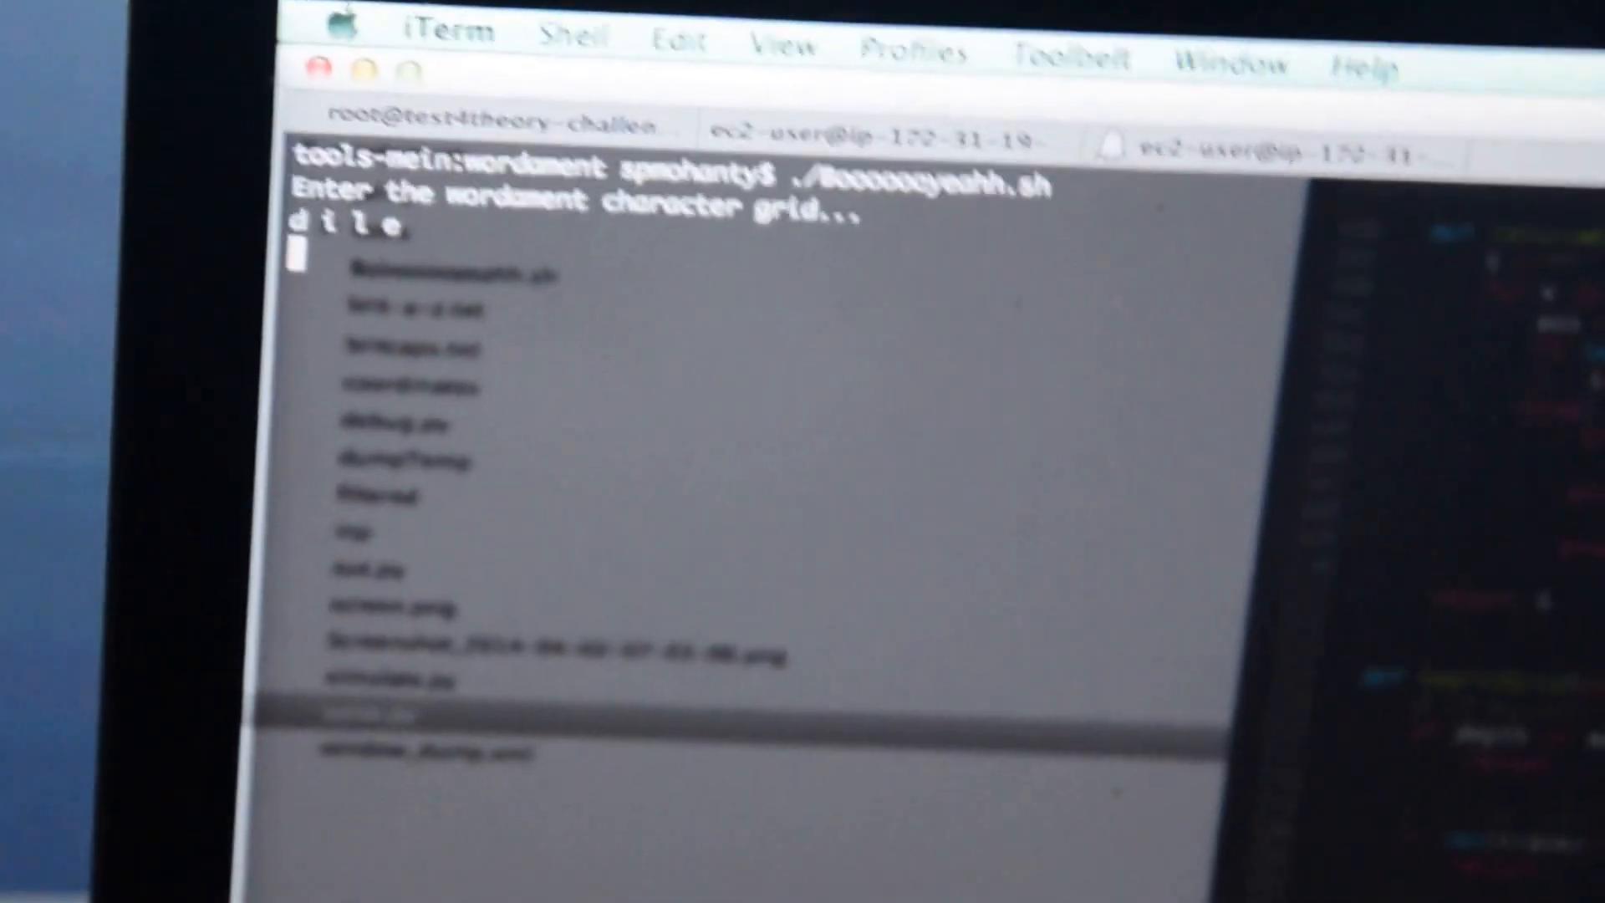
type("tsga")
type("k i")
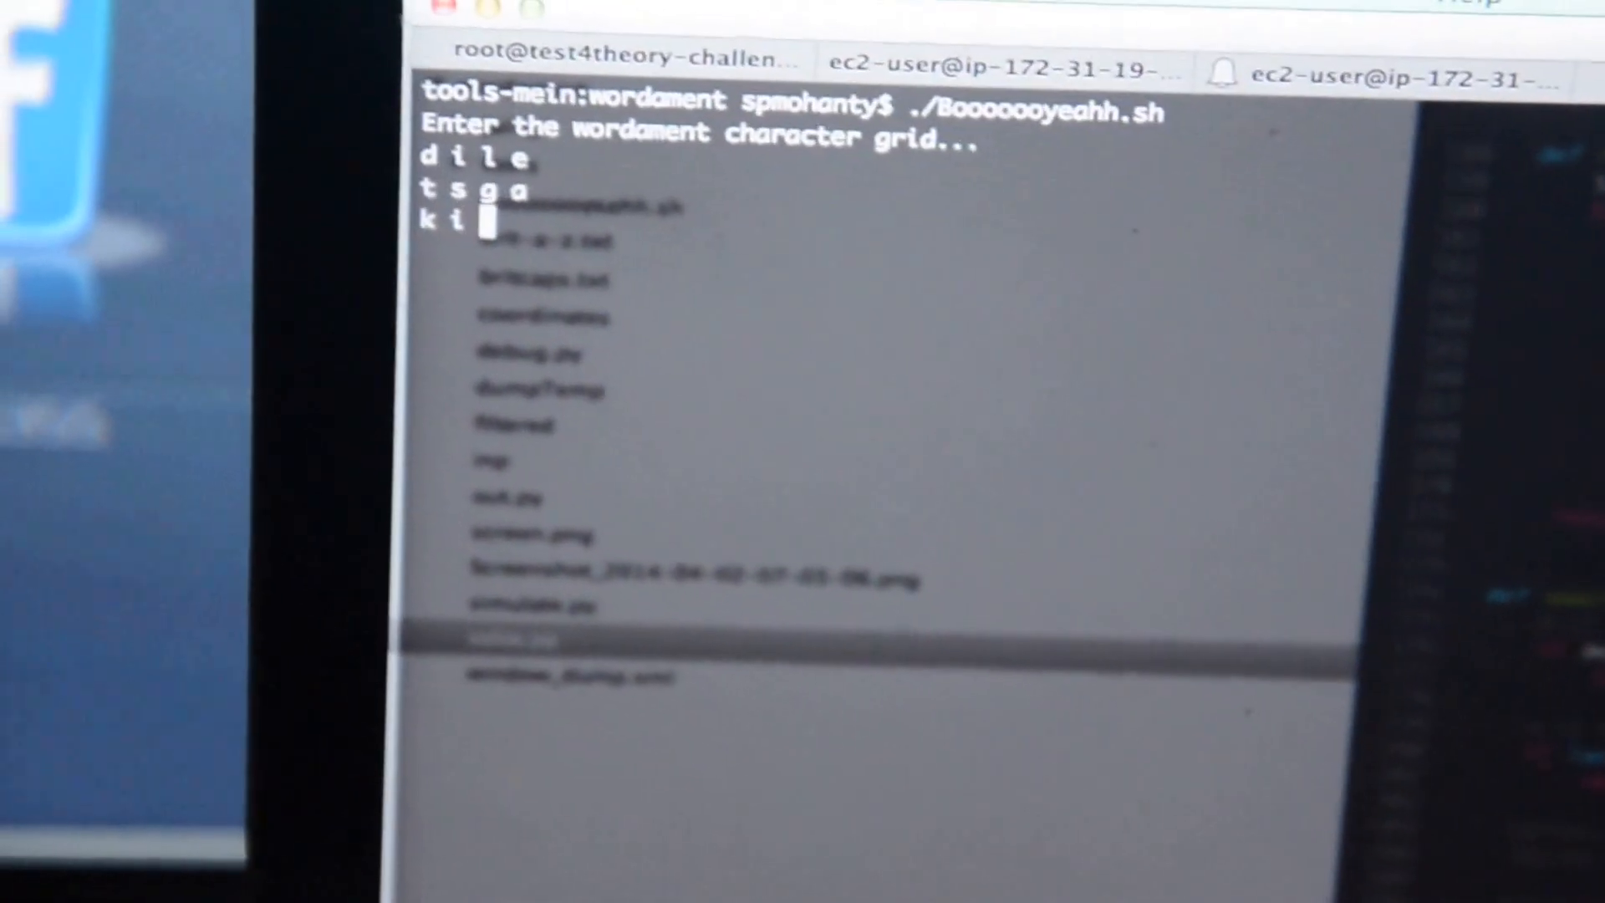
type("vn")
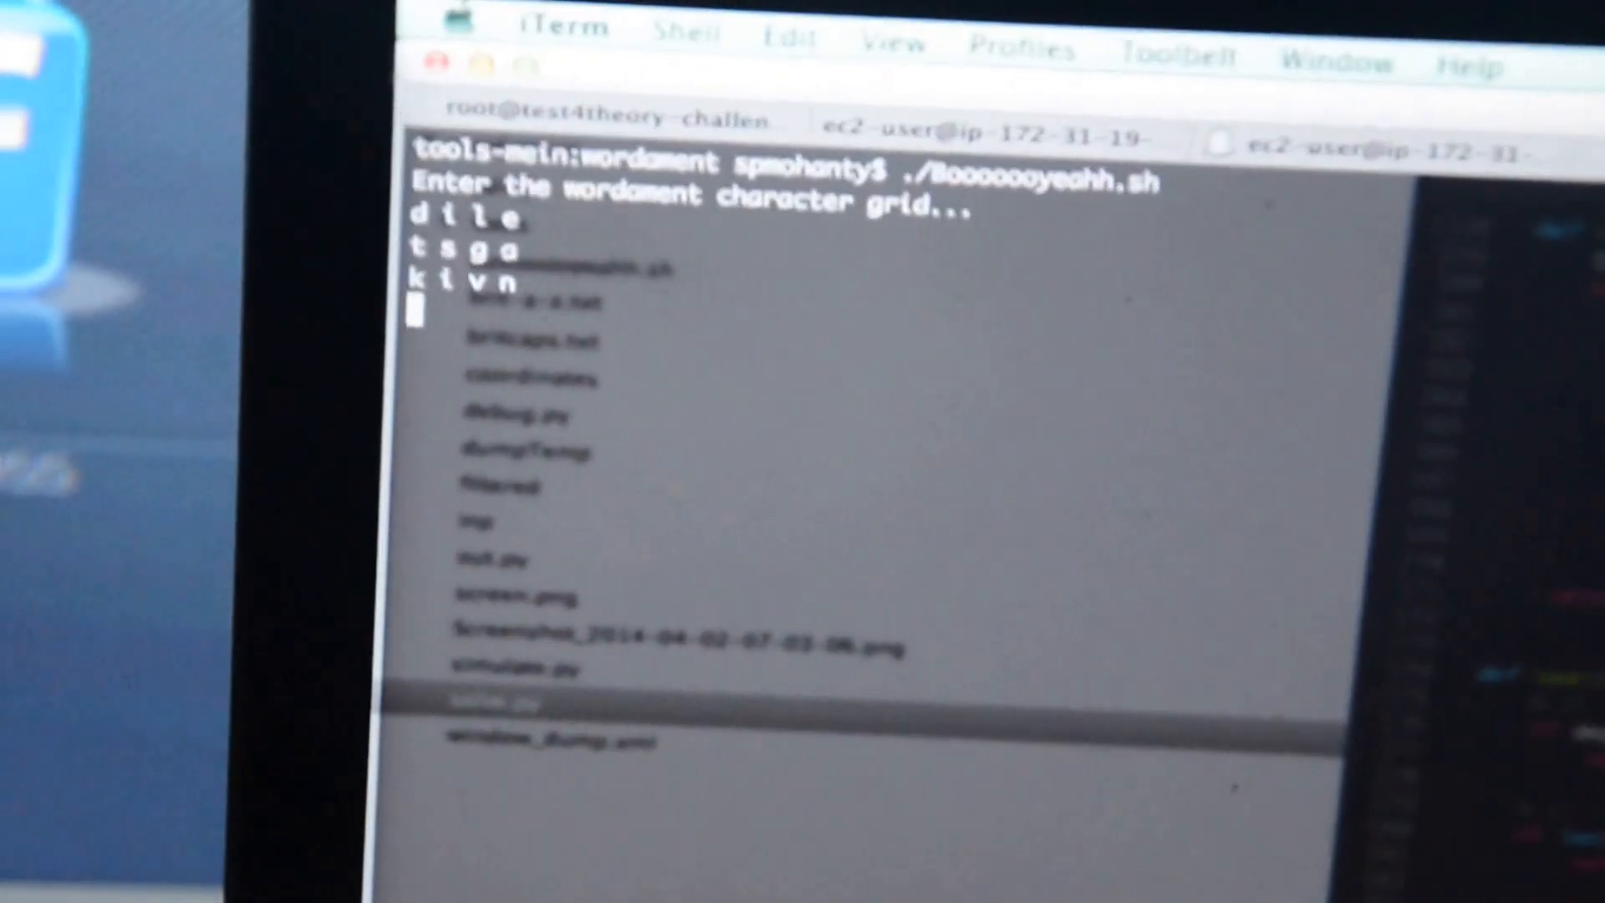